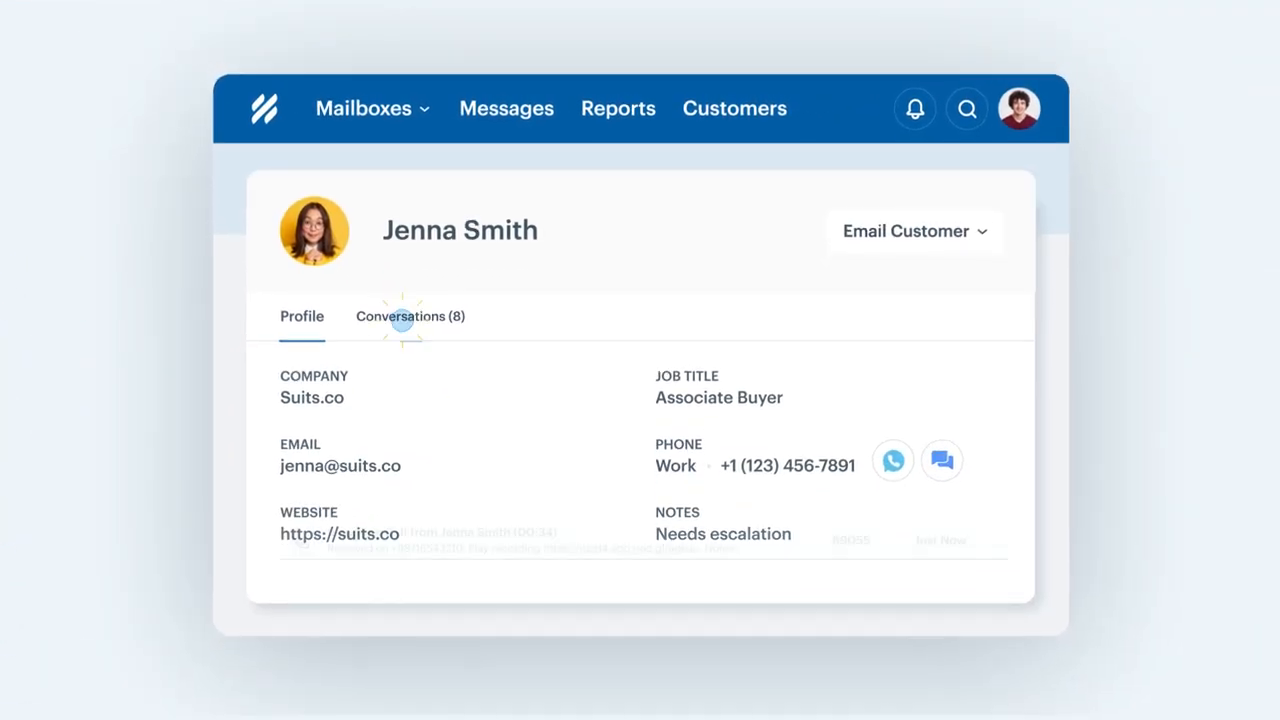
{"action": "left_click", "coordinate": [410, 316]}
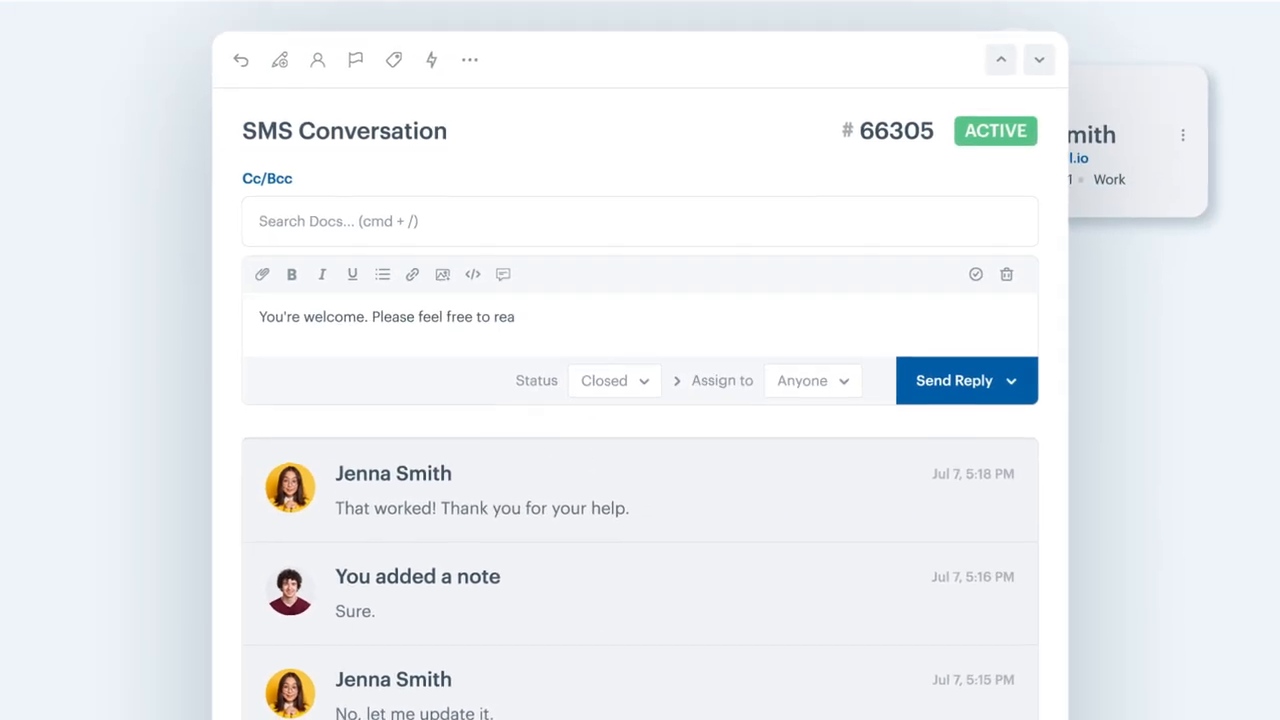
{"action": "left_click", "coordinate": [953, 380]}
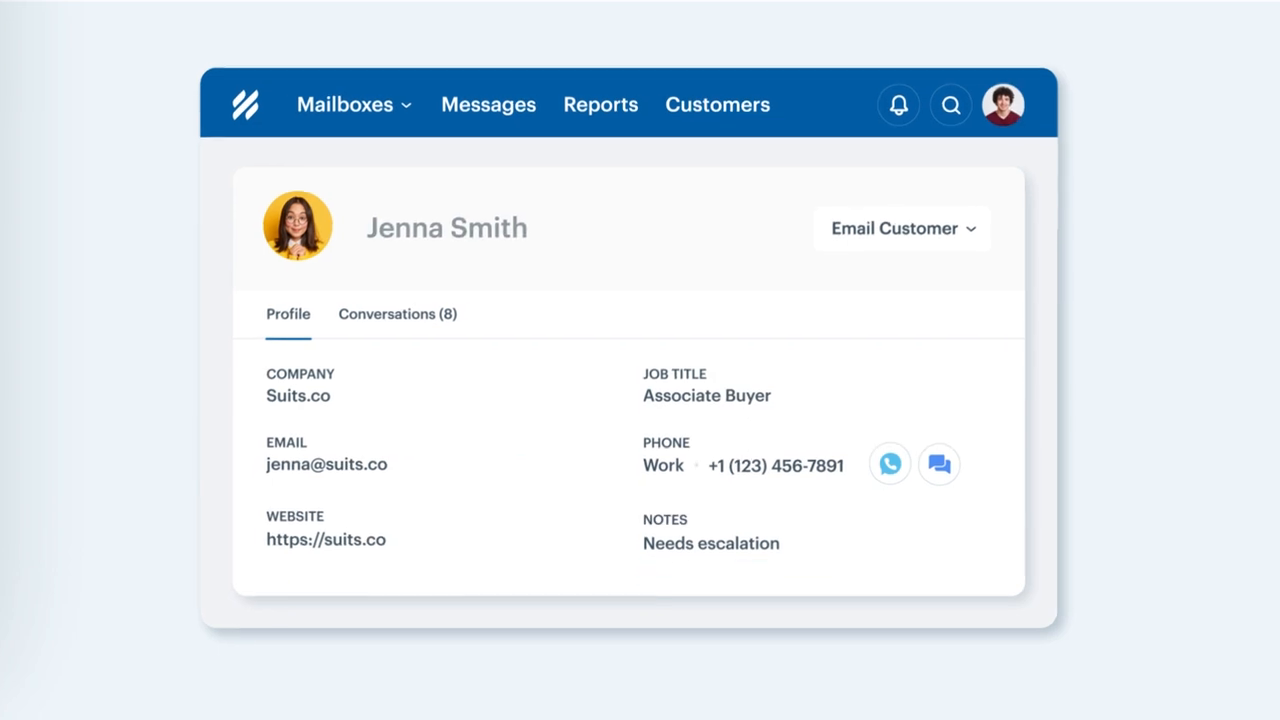
{"action": "left_click", "coordinate": [890, 464]}
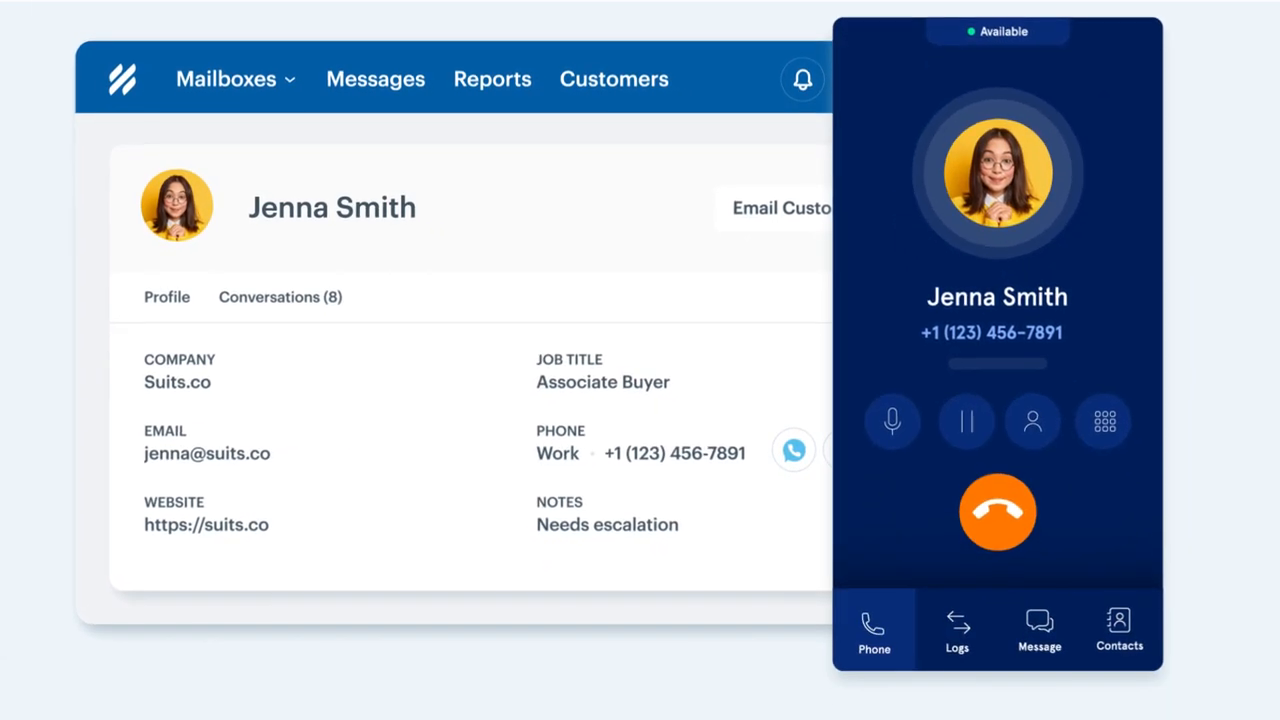